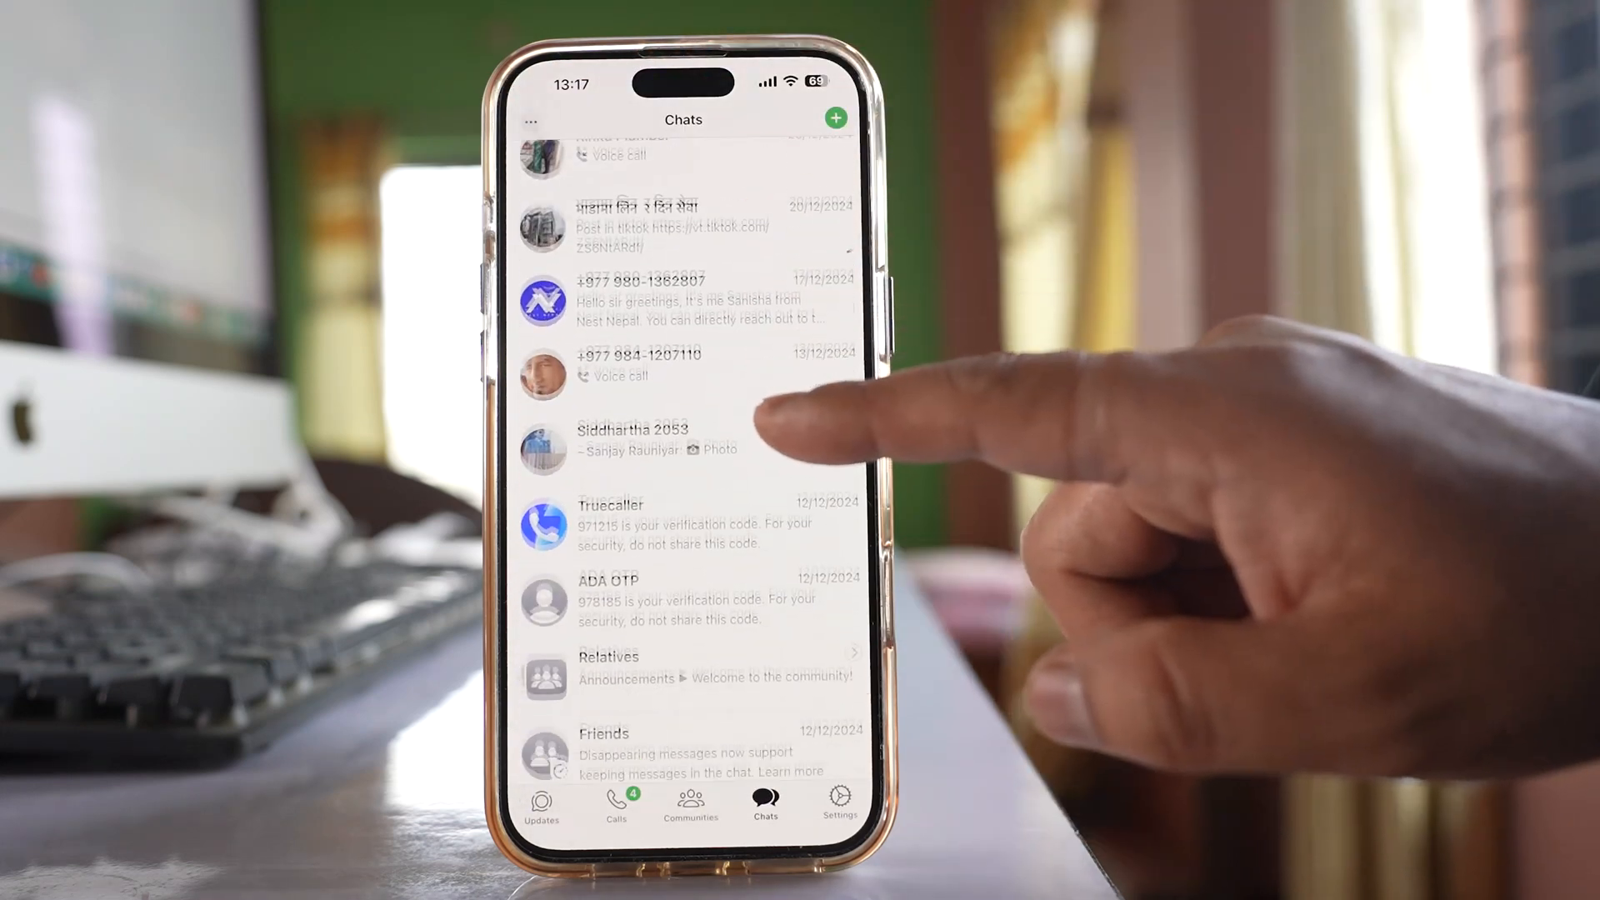
Navigate the tab to icloud.com/find via the 'fin' address-bar suggestion.
{"action": "scroll", "scroll_direction": "down", "scroll_amount": 3}
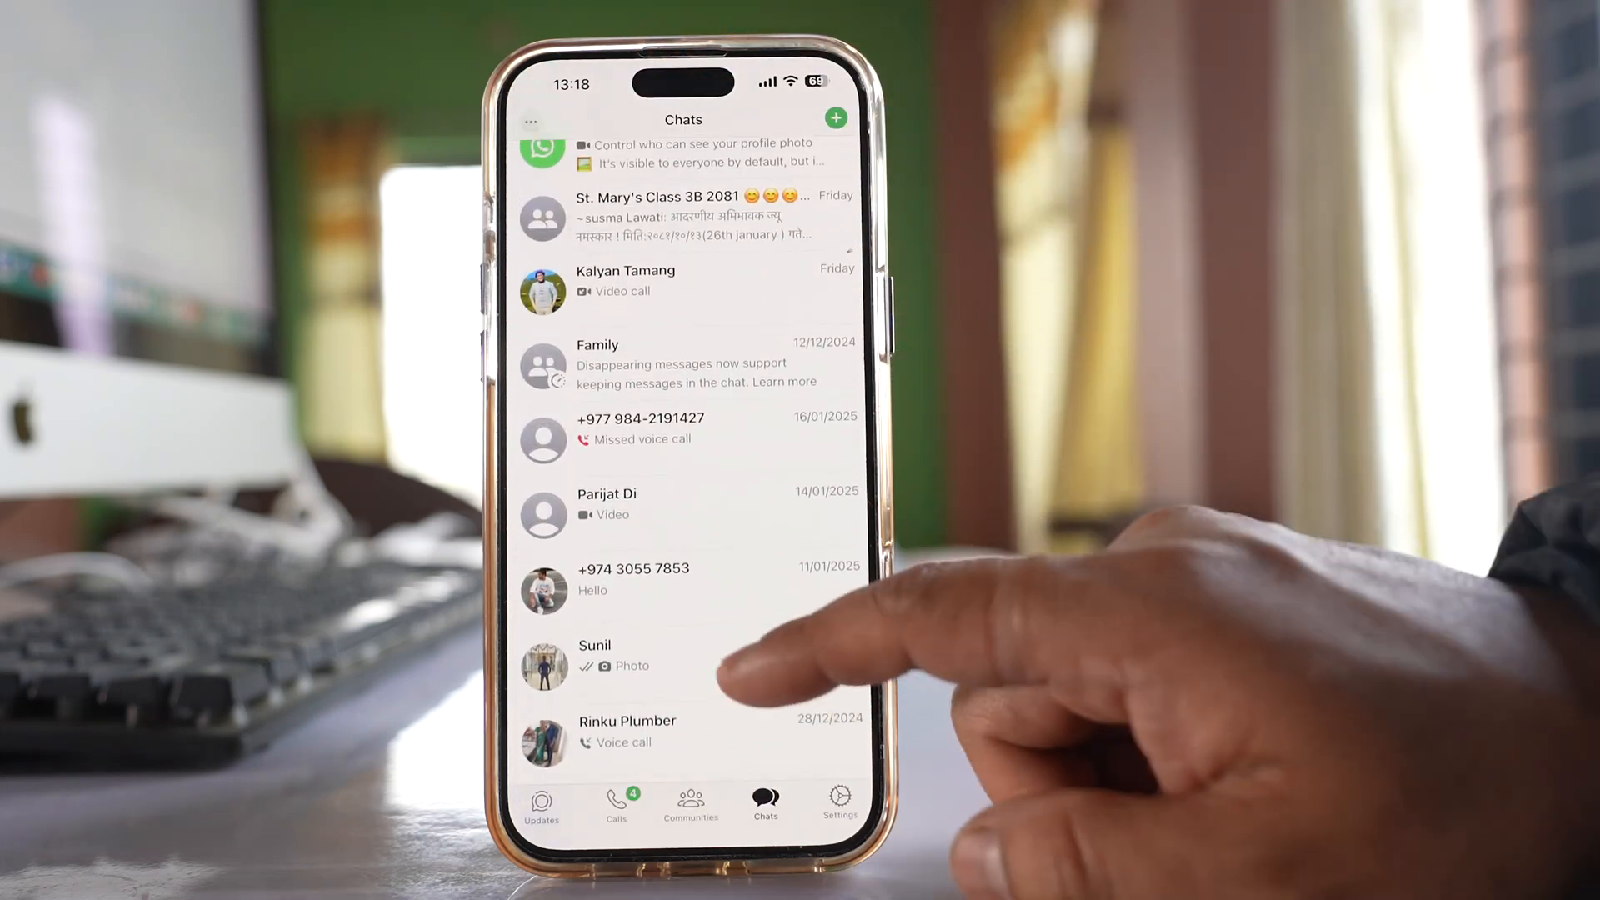
{"action": "scroll", "scroll_direction": "down", "scroll_amount": 3}
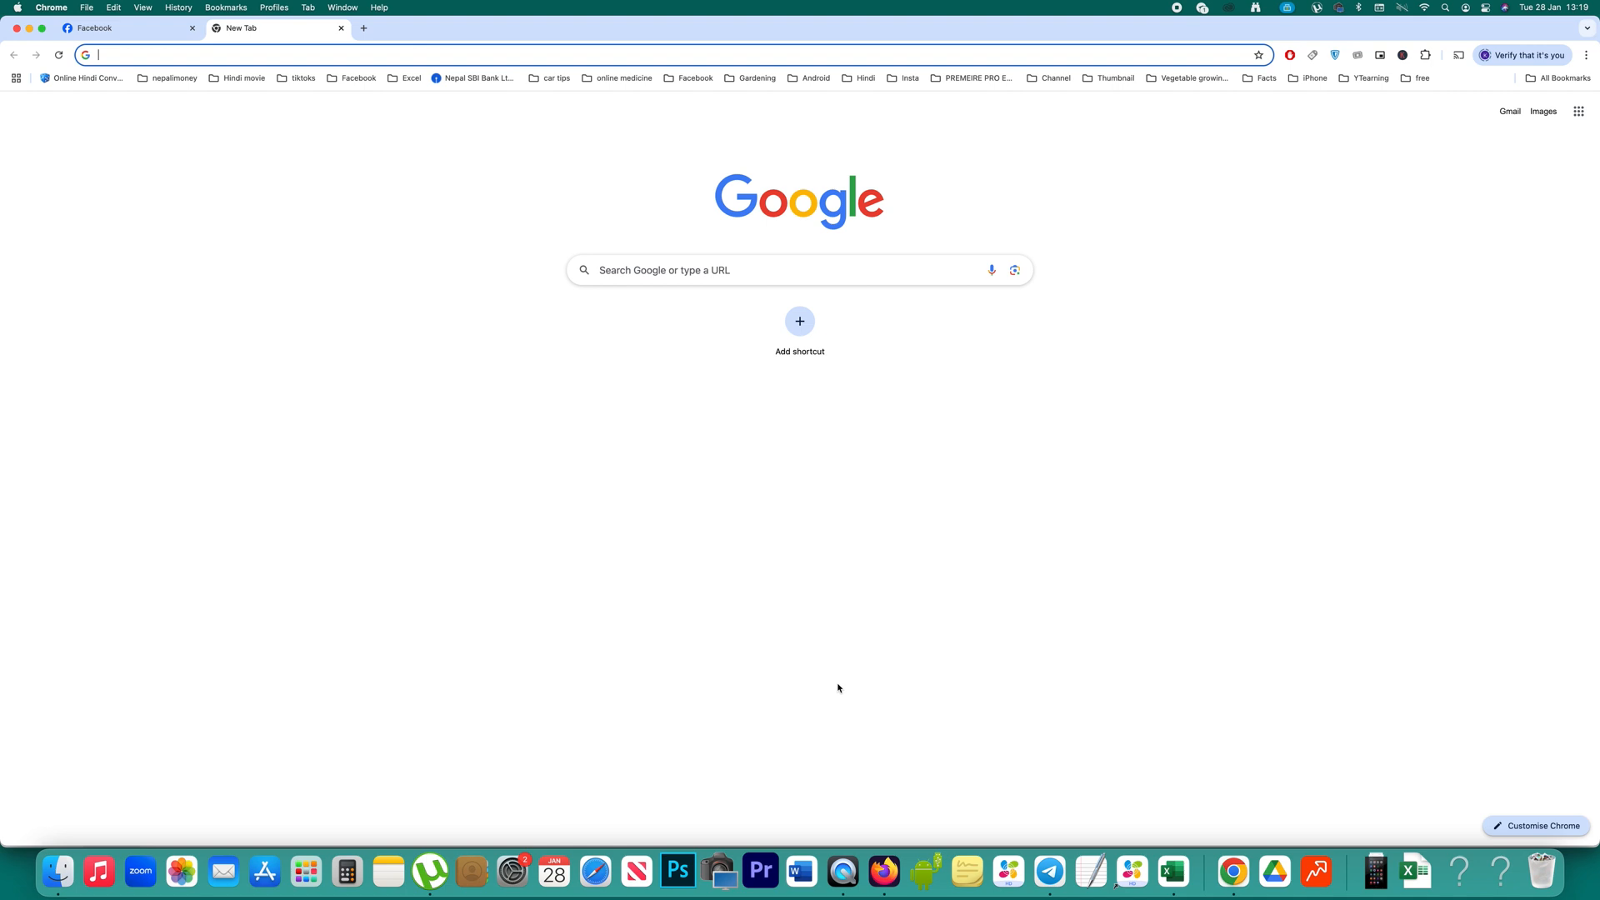
{"action": "left_click", "coordinate": [408, 53]}
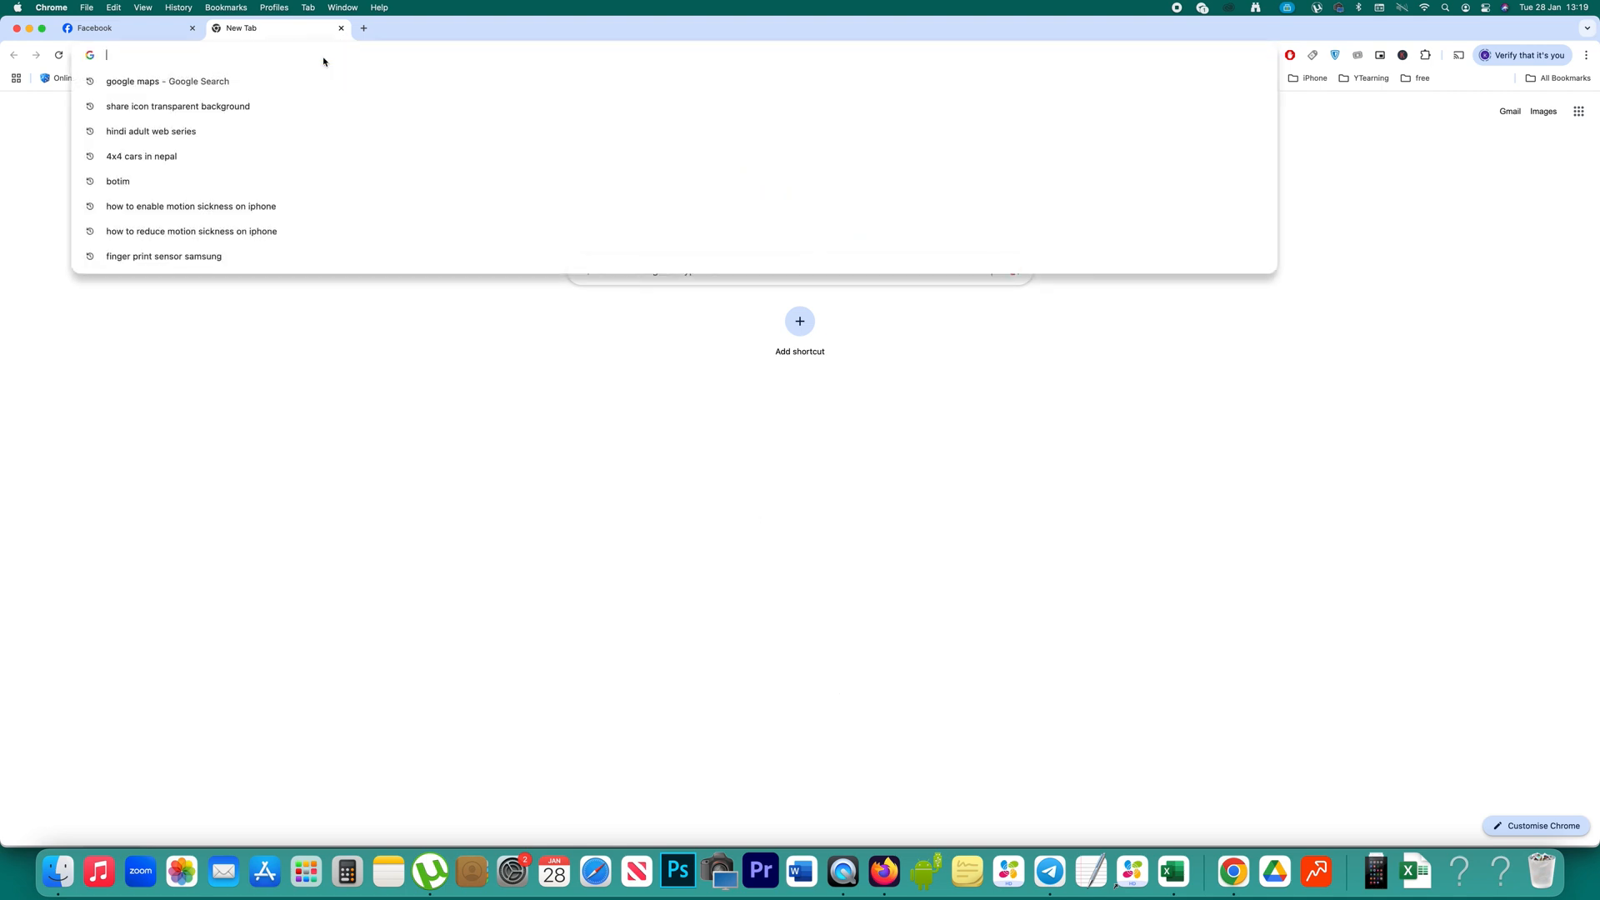
{"action": "type", "text": "fin"}
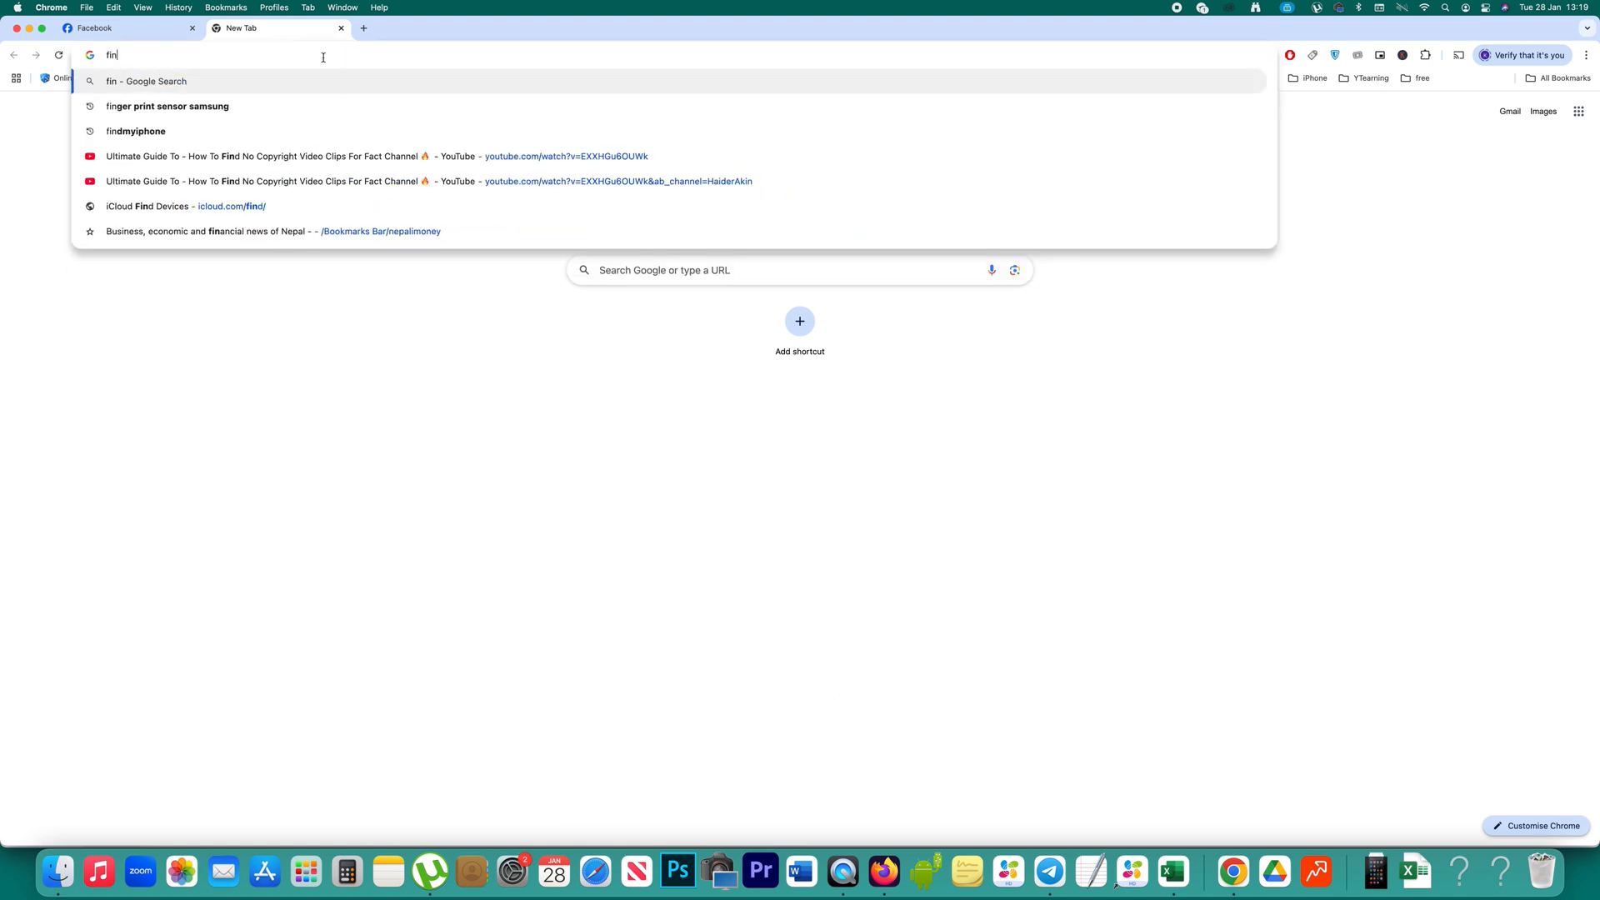
{"action": "left_click", "coordinate": [135, 129]}
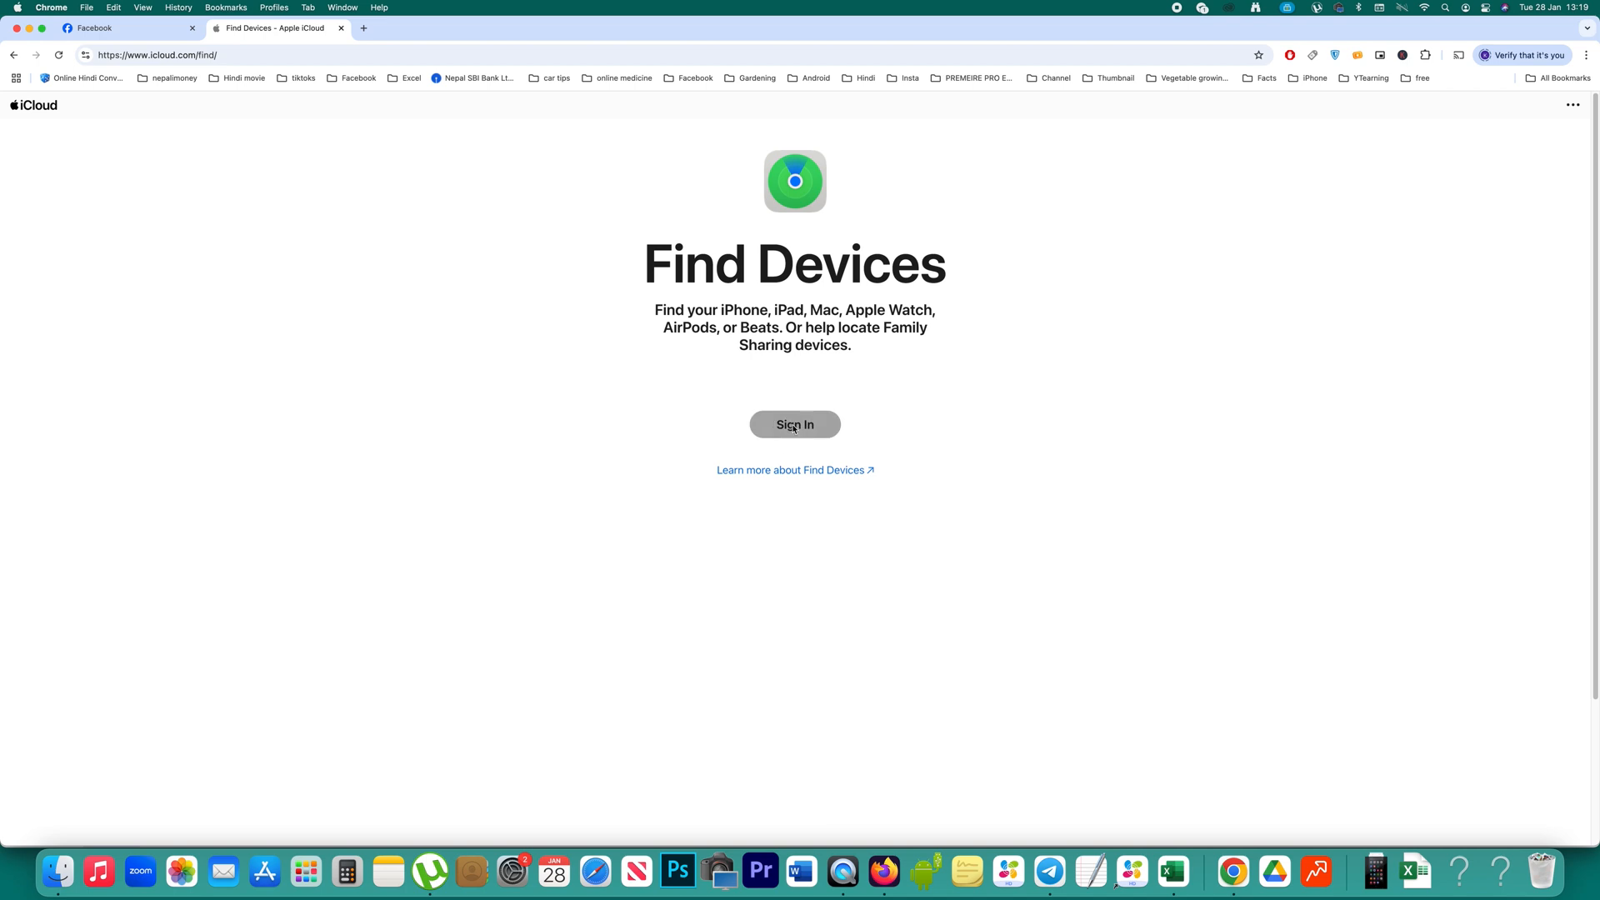
Sign in with the Apple Account email and password to reach the devices list.
{"action": "left_click", "coordinate": [795, 425]}
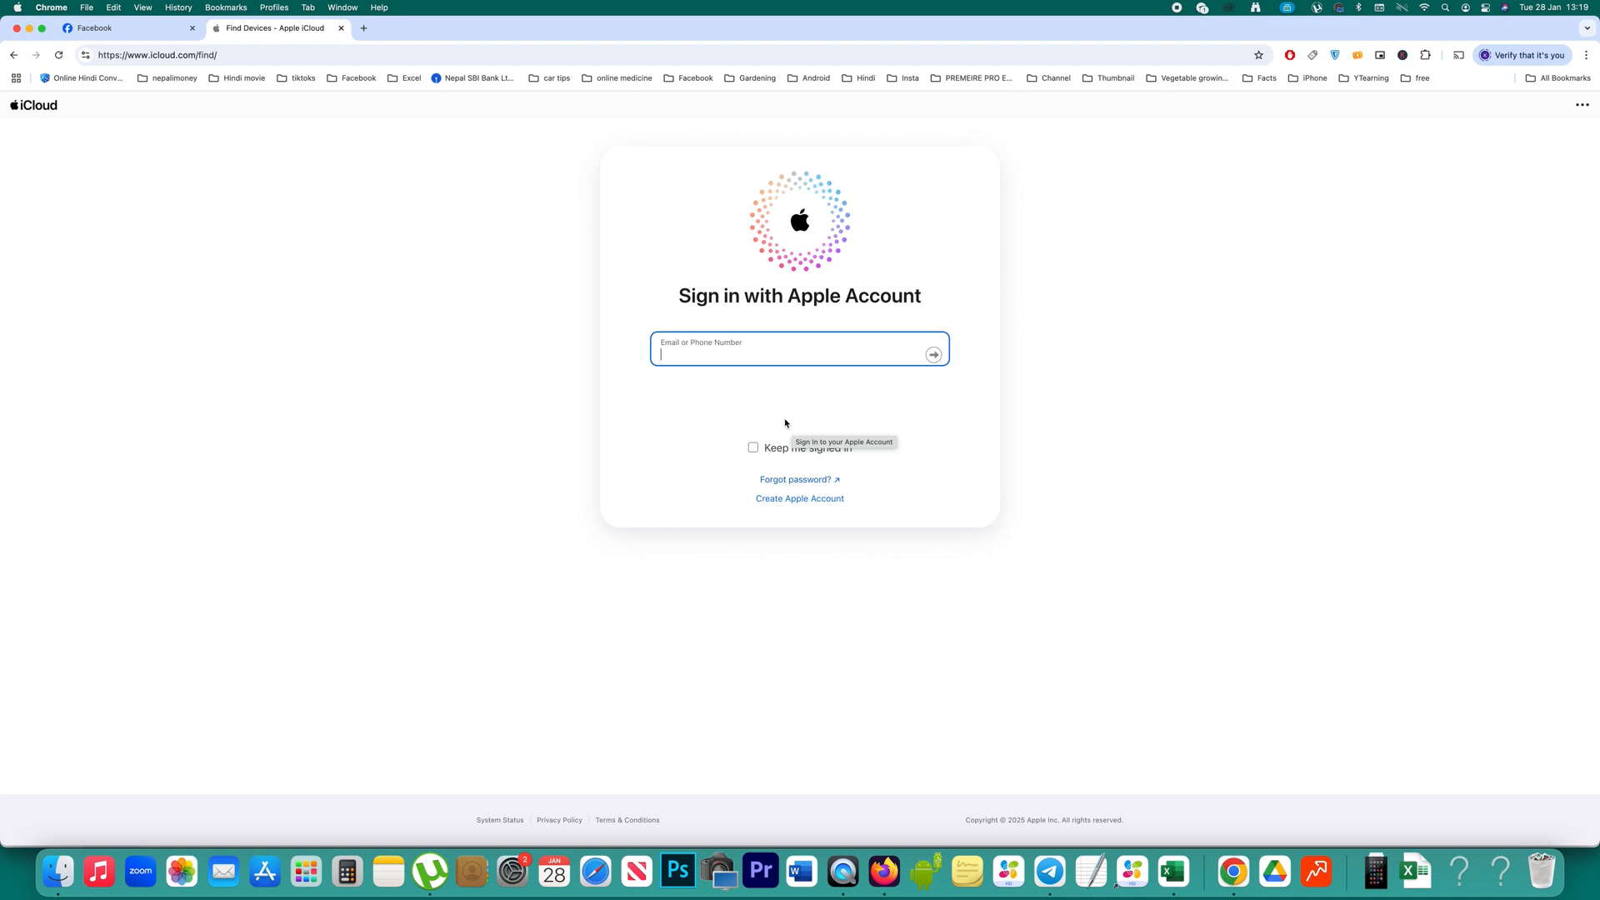
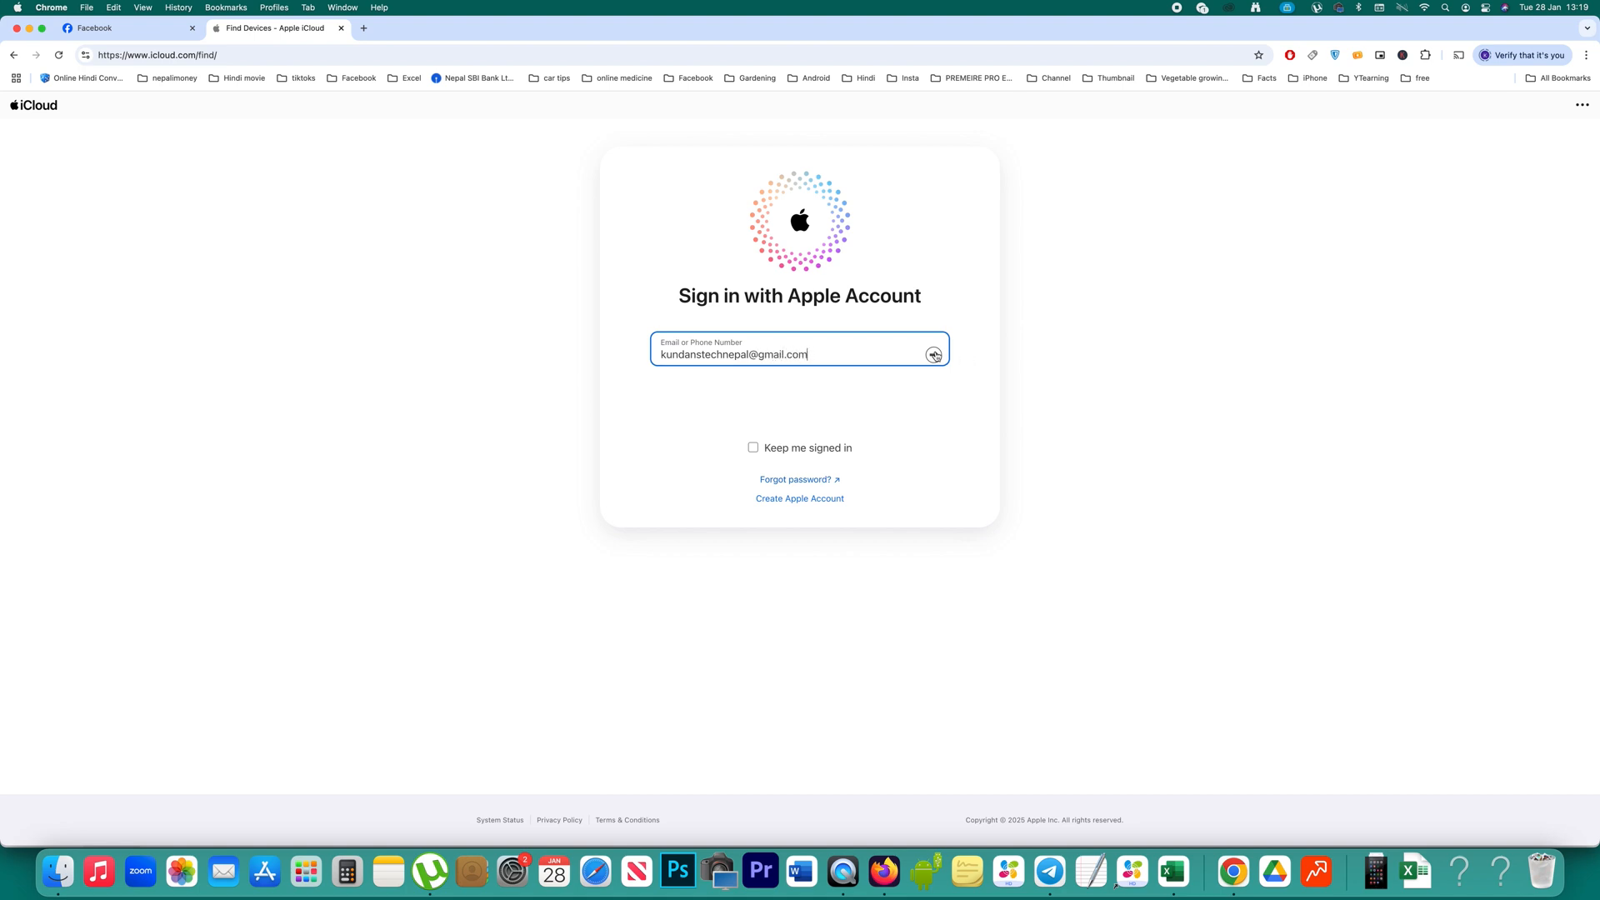
{"action": "left_click", "coordinate": [930, 353]}
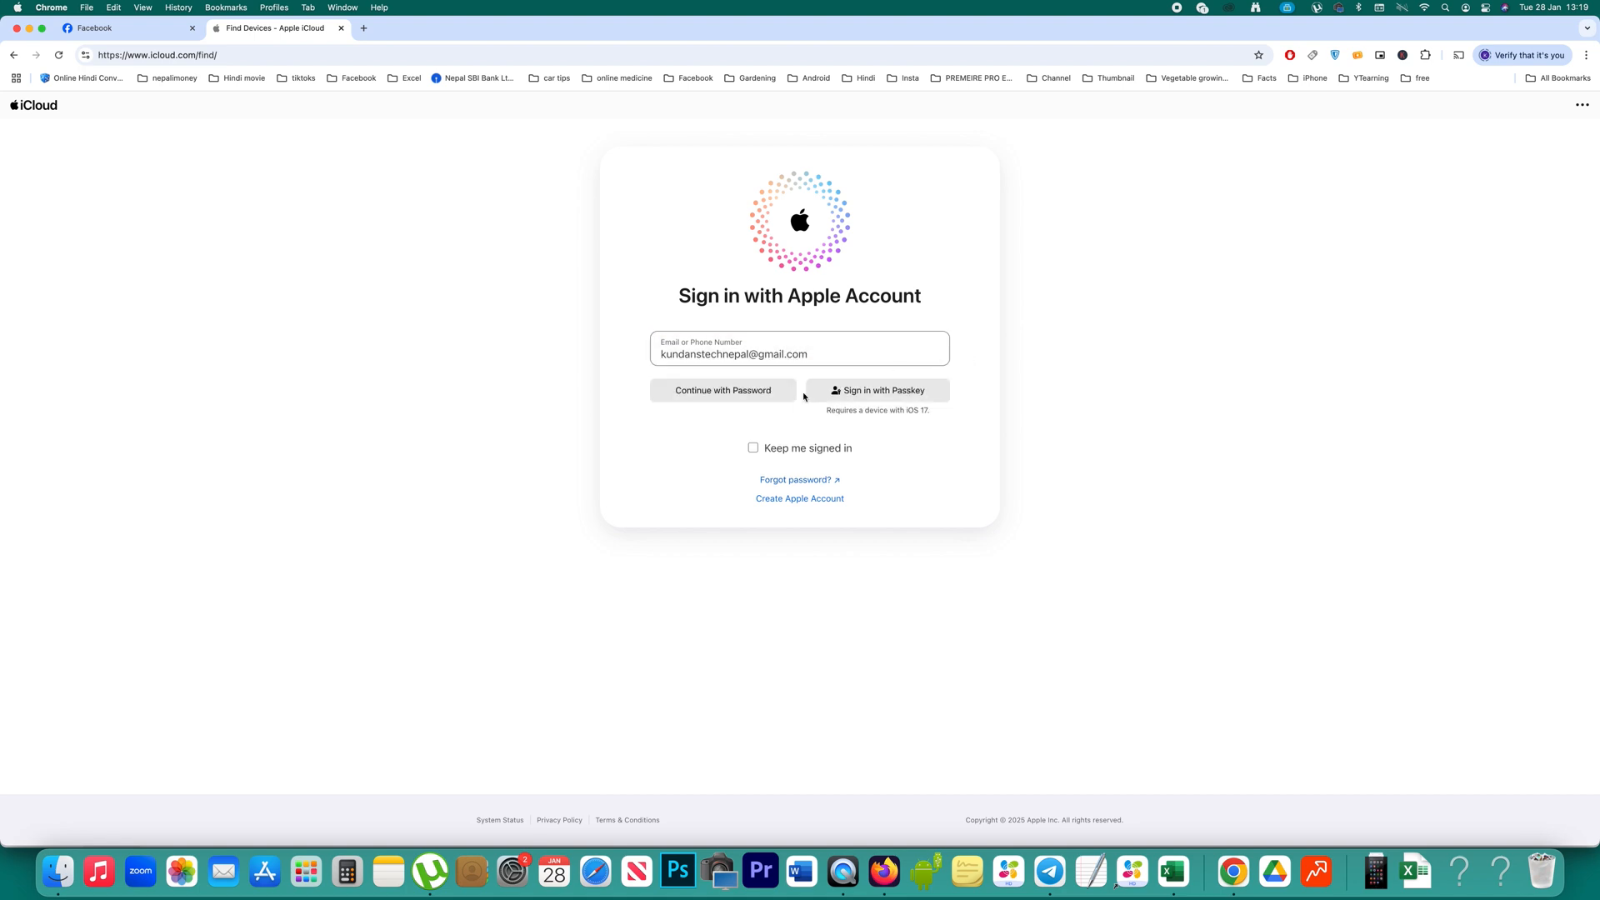
{"action": "mouse_move", "coordinate": [725, 396]}
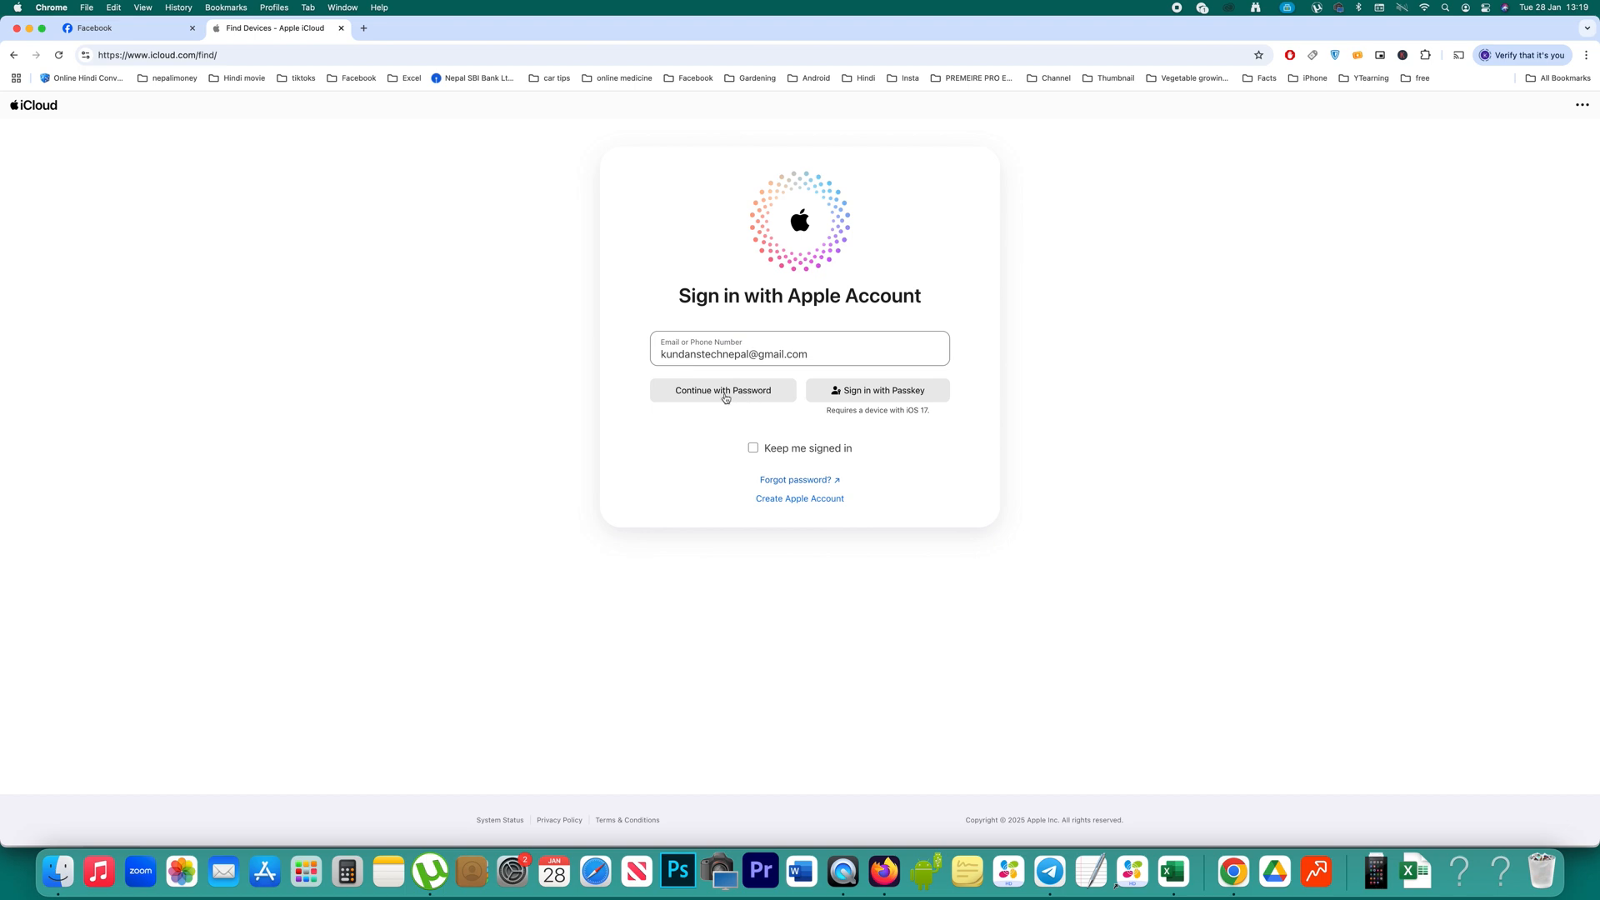
{"action": "left_click", "coordinate": [722, 390]}
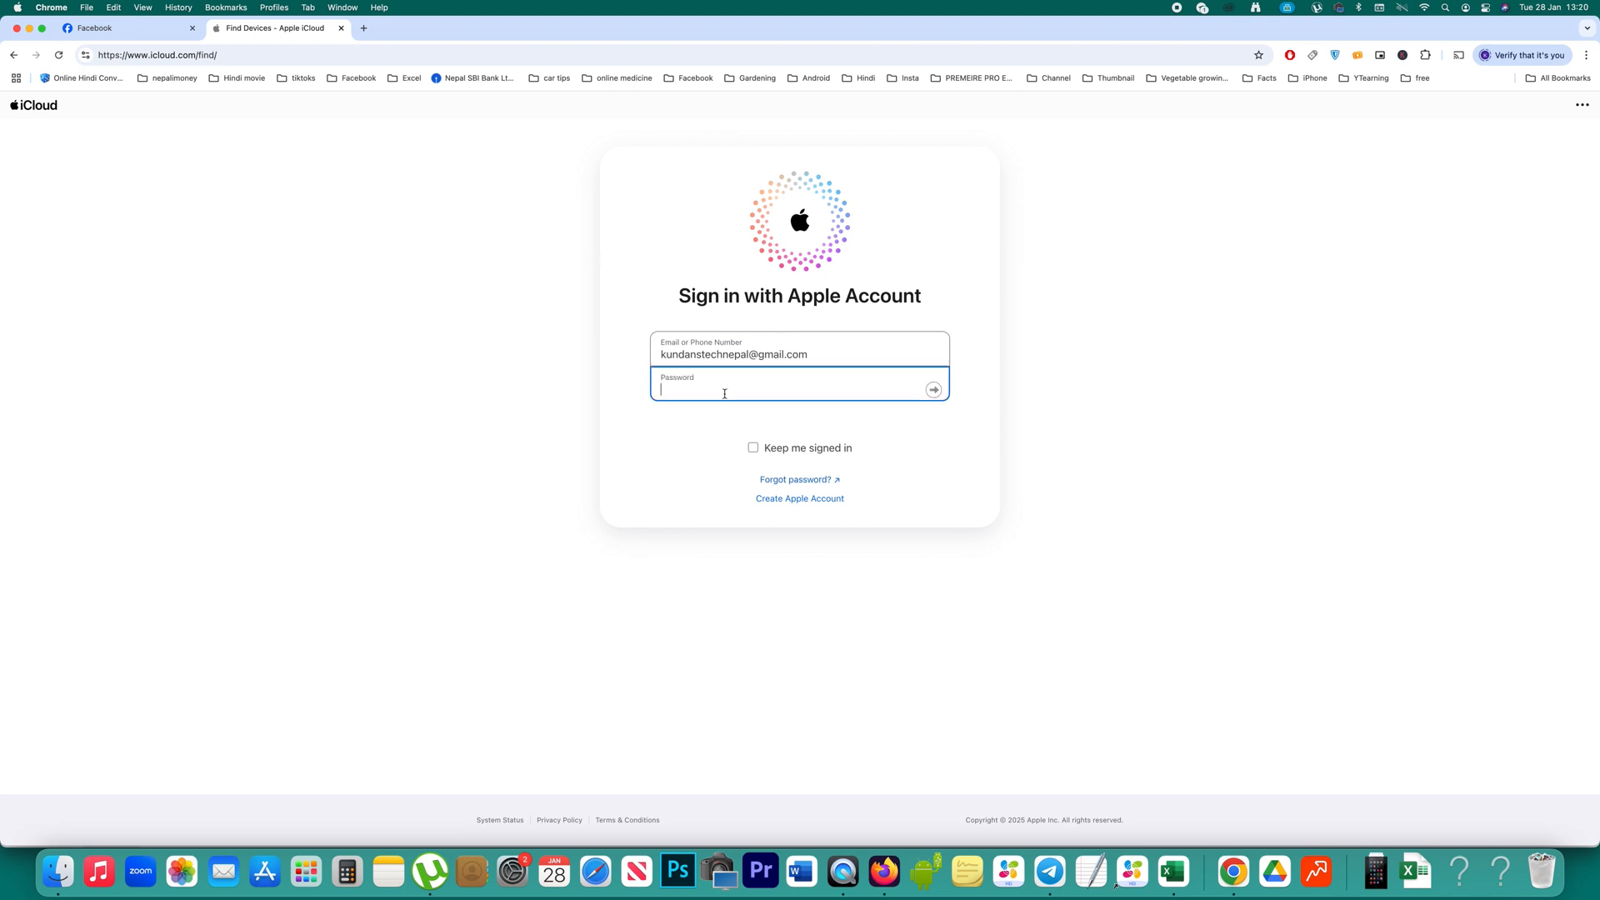
{"action": "type", "text": "•"}
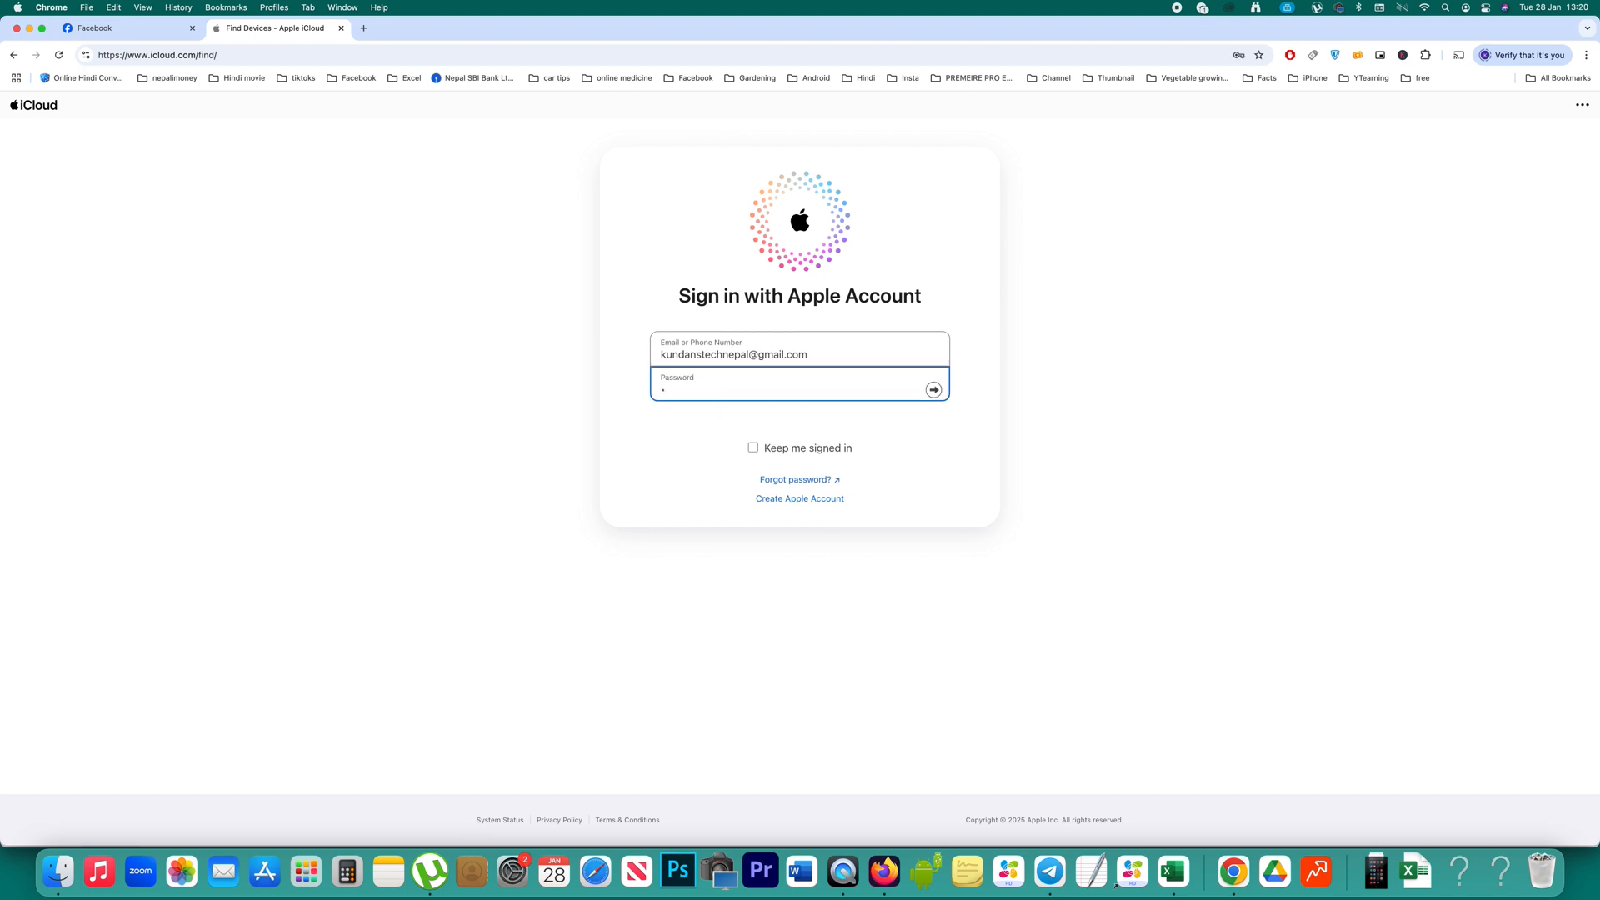
{"action": "type", "text": "••••"}
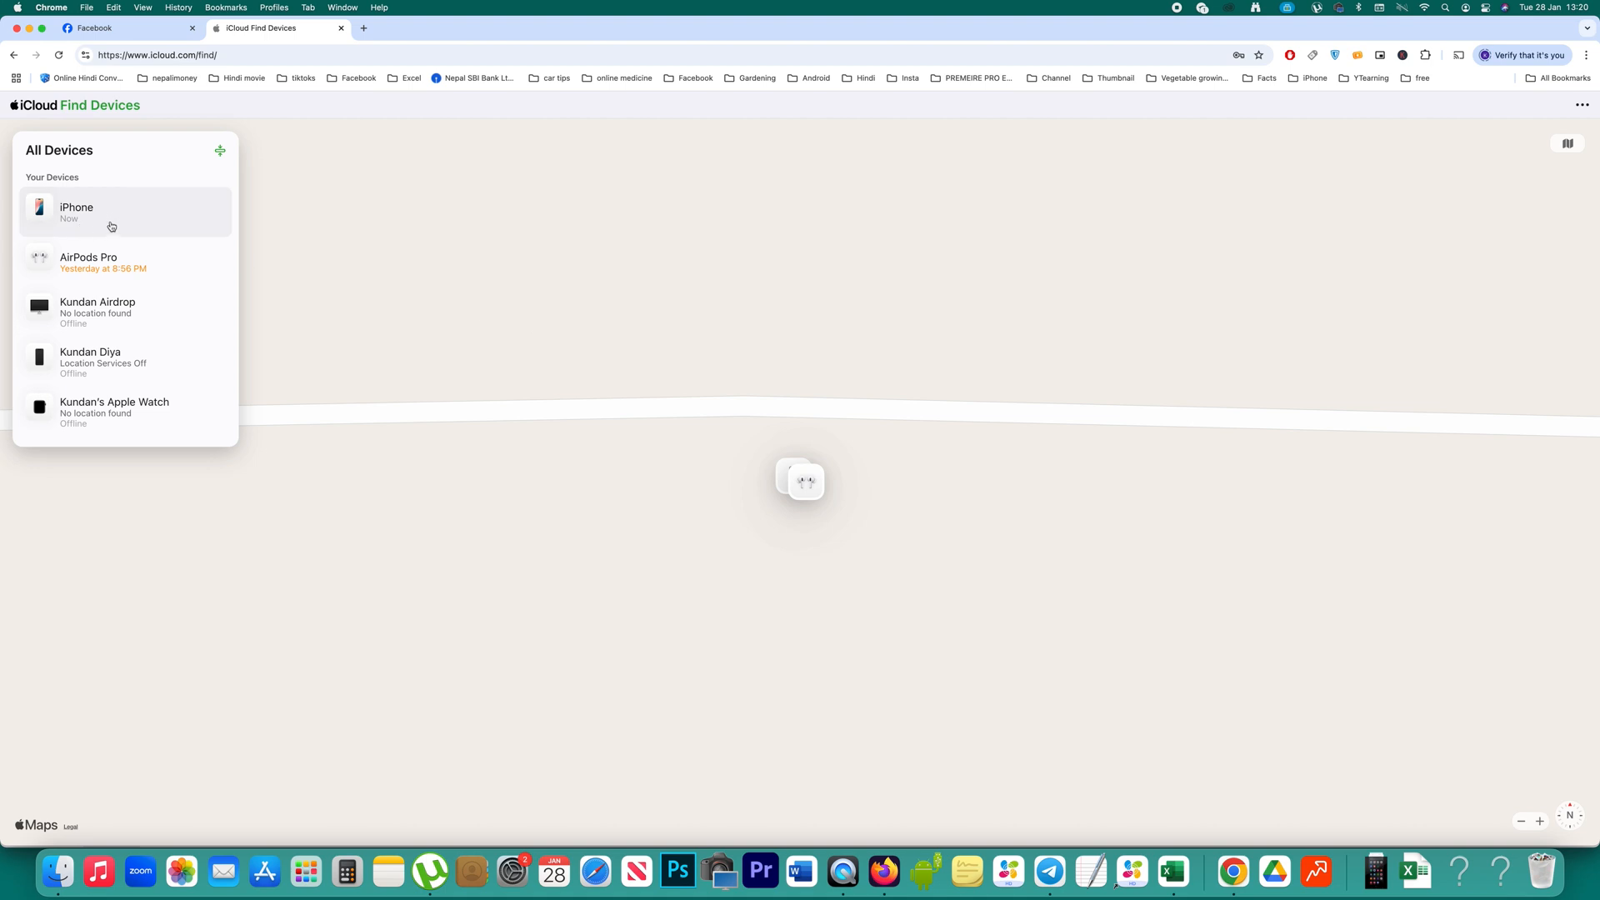
Select the iPhone in All Devices and choose Lost from its details panel.
{"action": "left_click", "coordinate": [112, 212]}
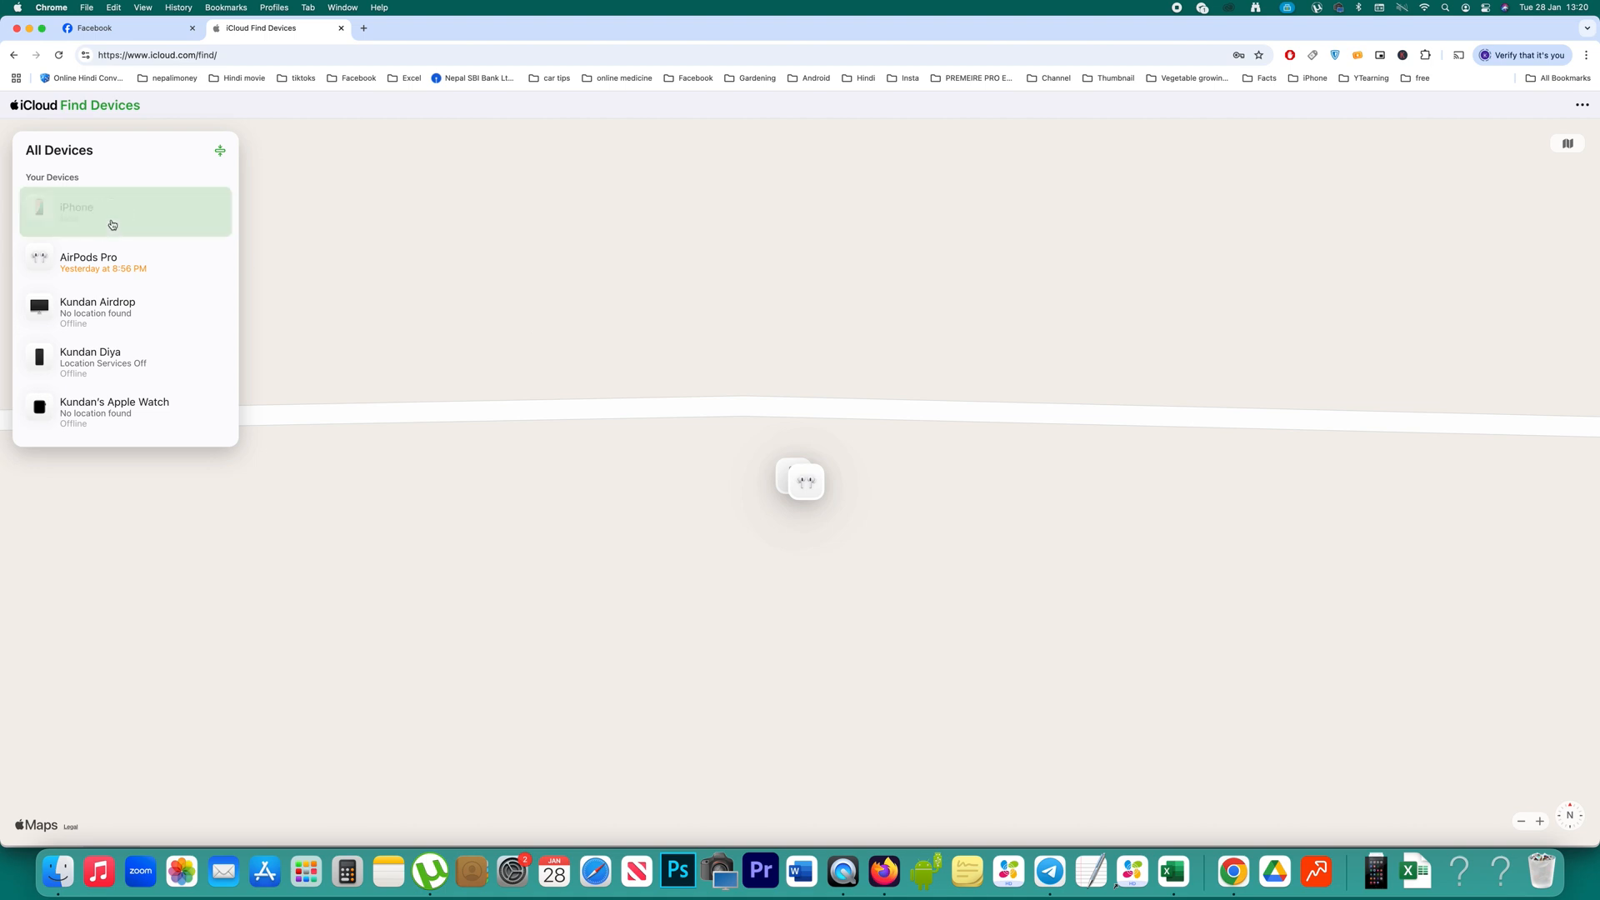
{"action": "left_click", "coordinate": [112, 211]}
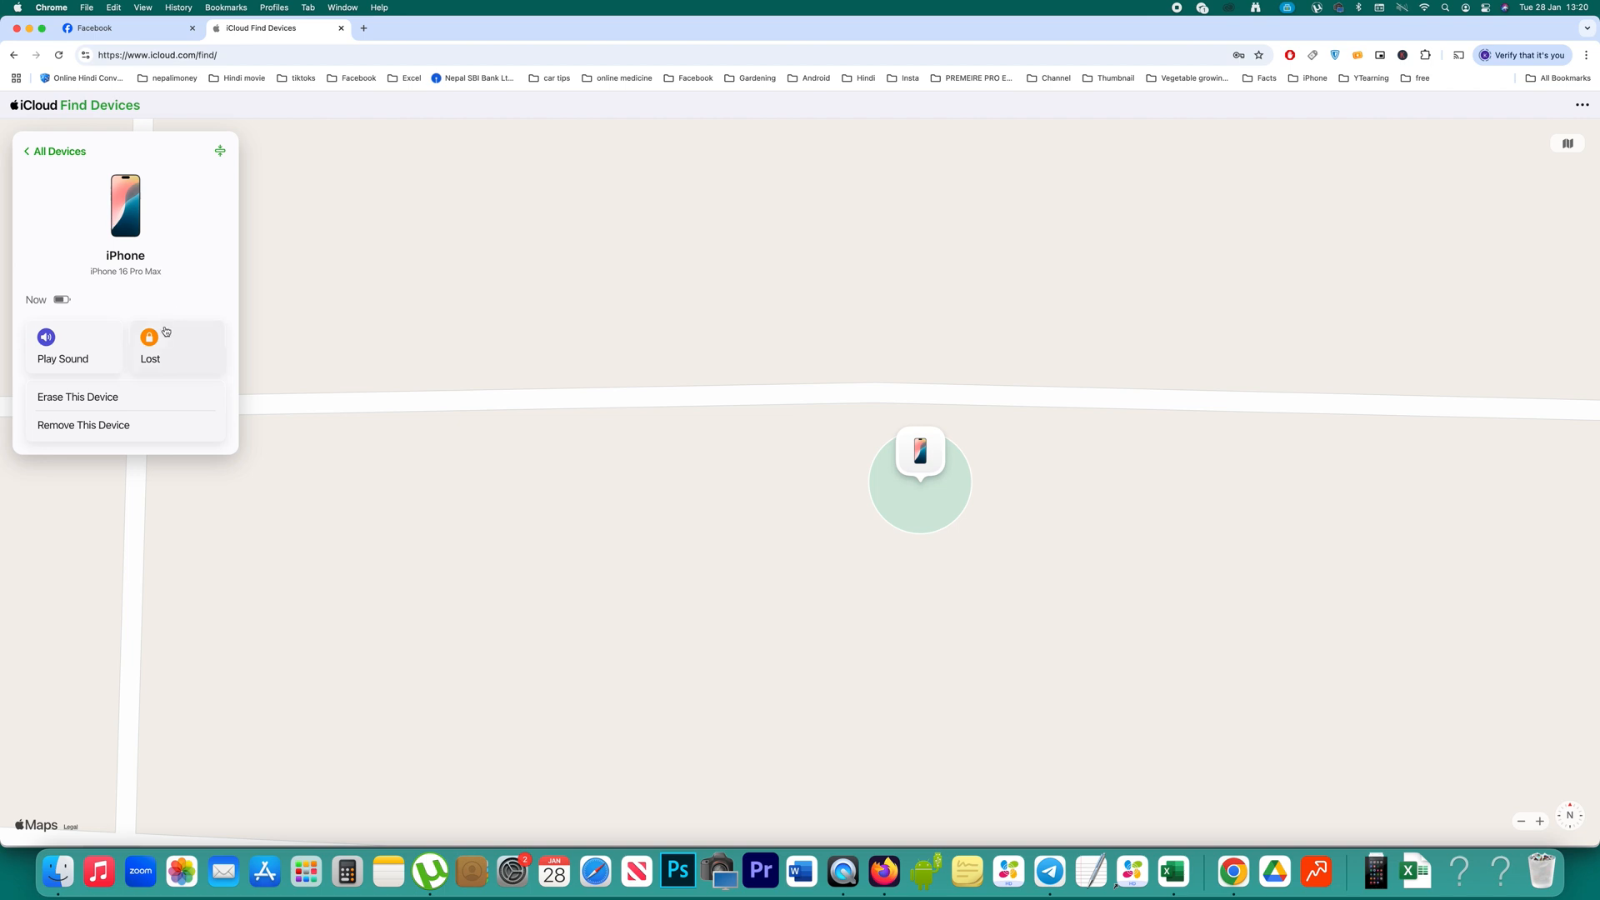
{"action": "left_click", "coordinate": [149, 344]}
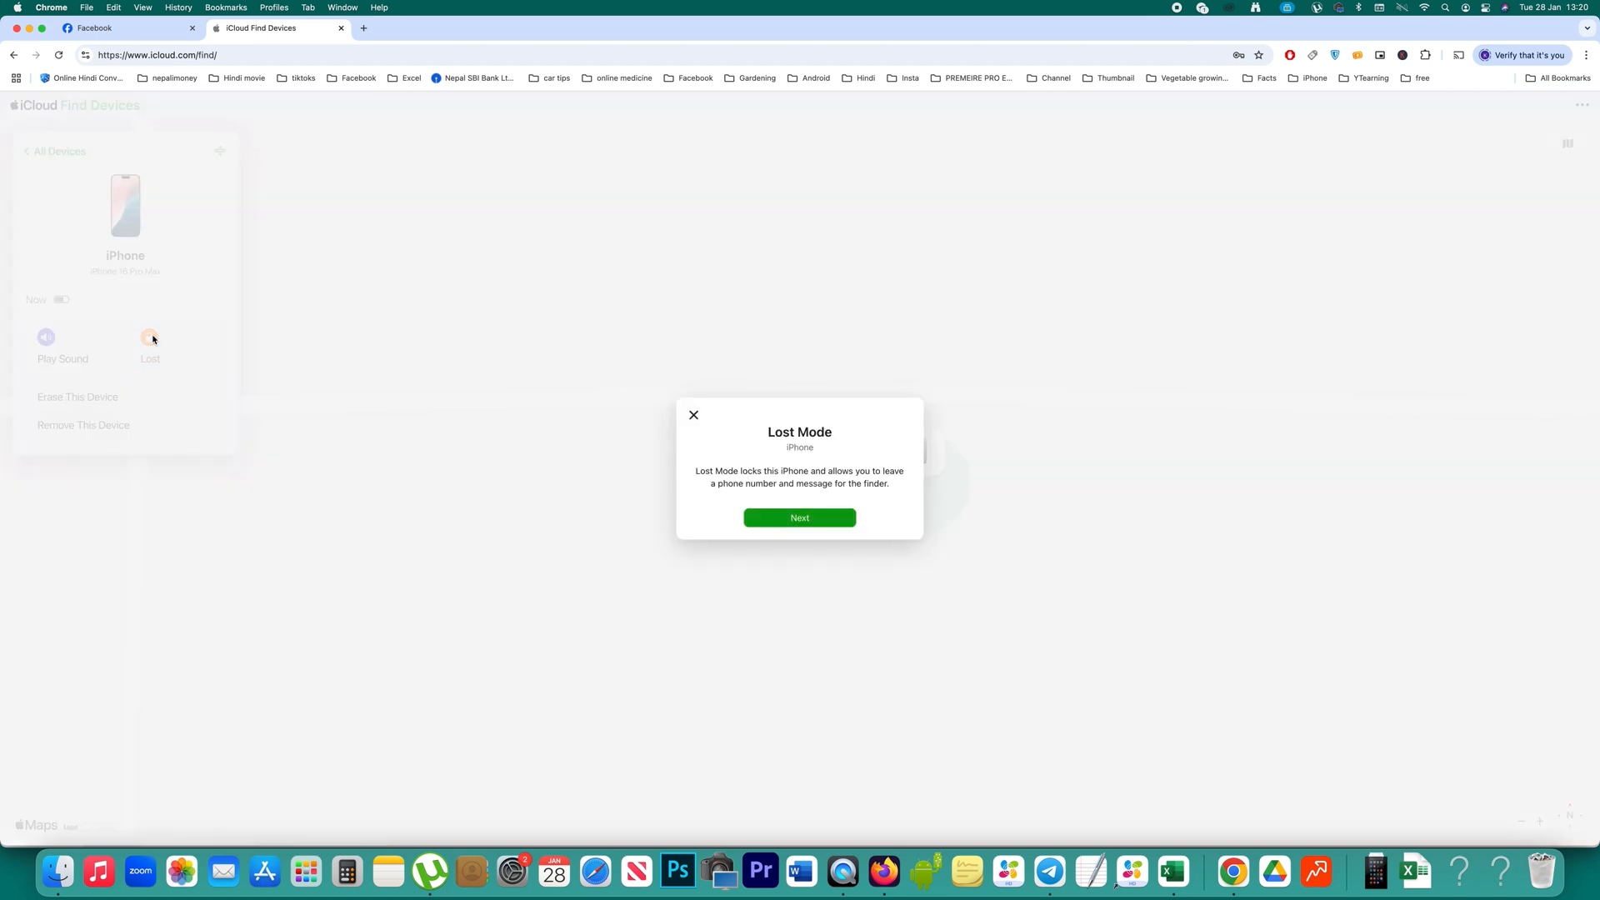
{"action": "mouse_move", "coordinate": [798, 522]}
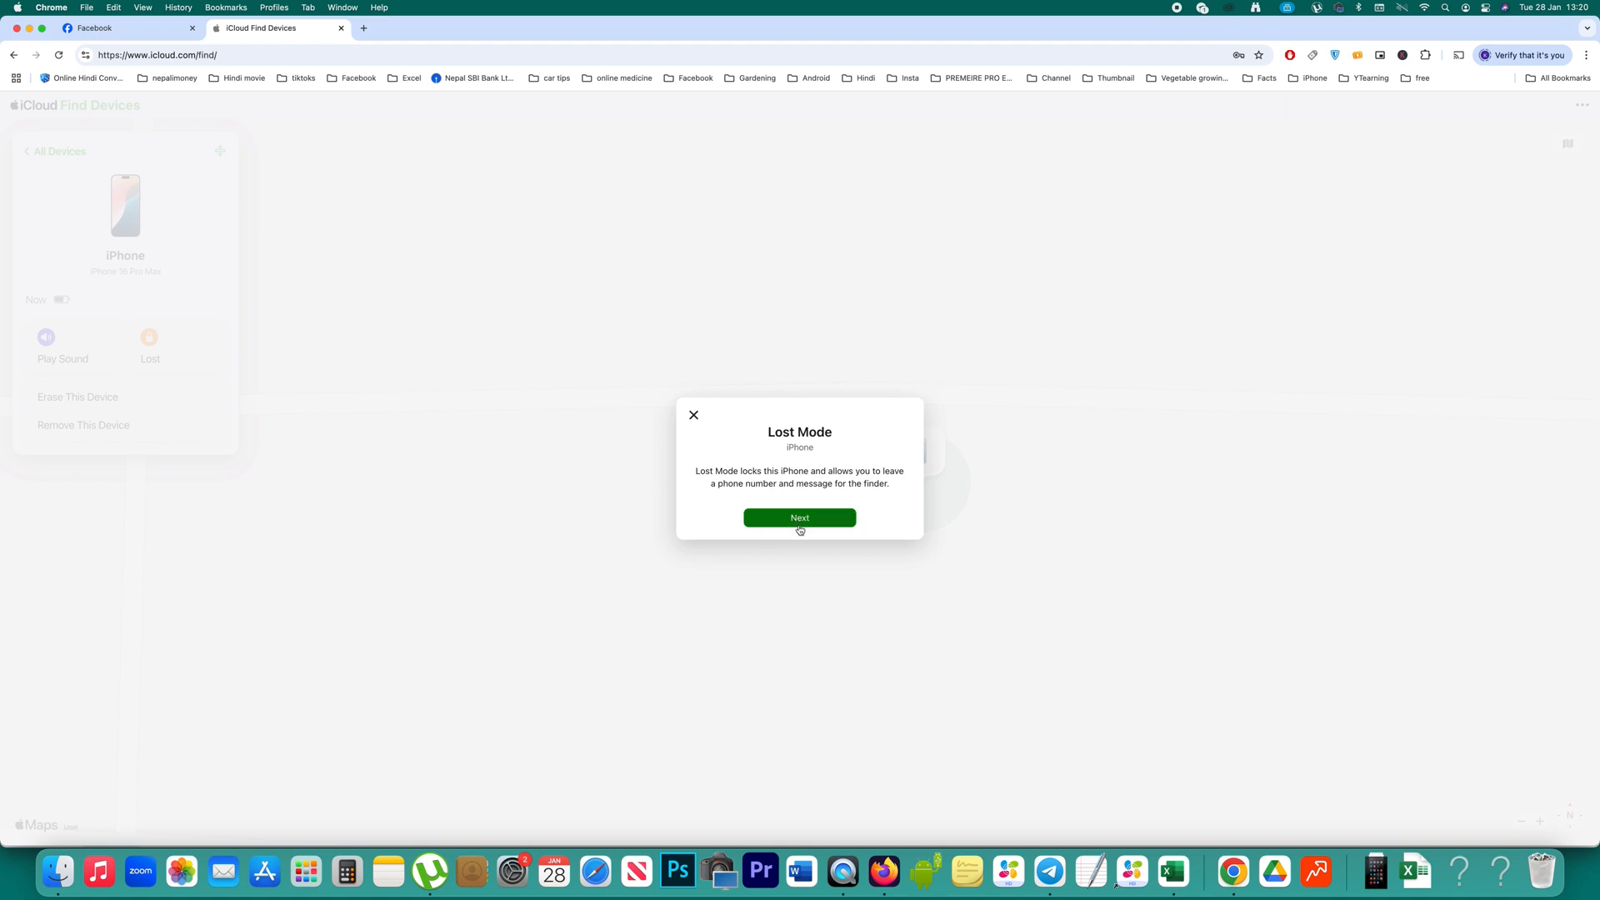
Activate Lost Mode with no phone number and the message 'This iPhone is lost'.
{"action": "left_click", "coordinate": [798, 517]}
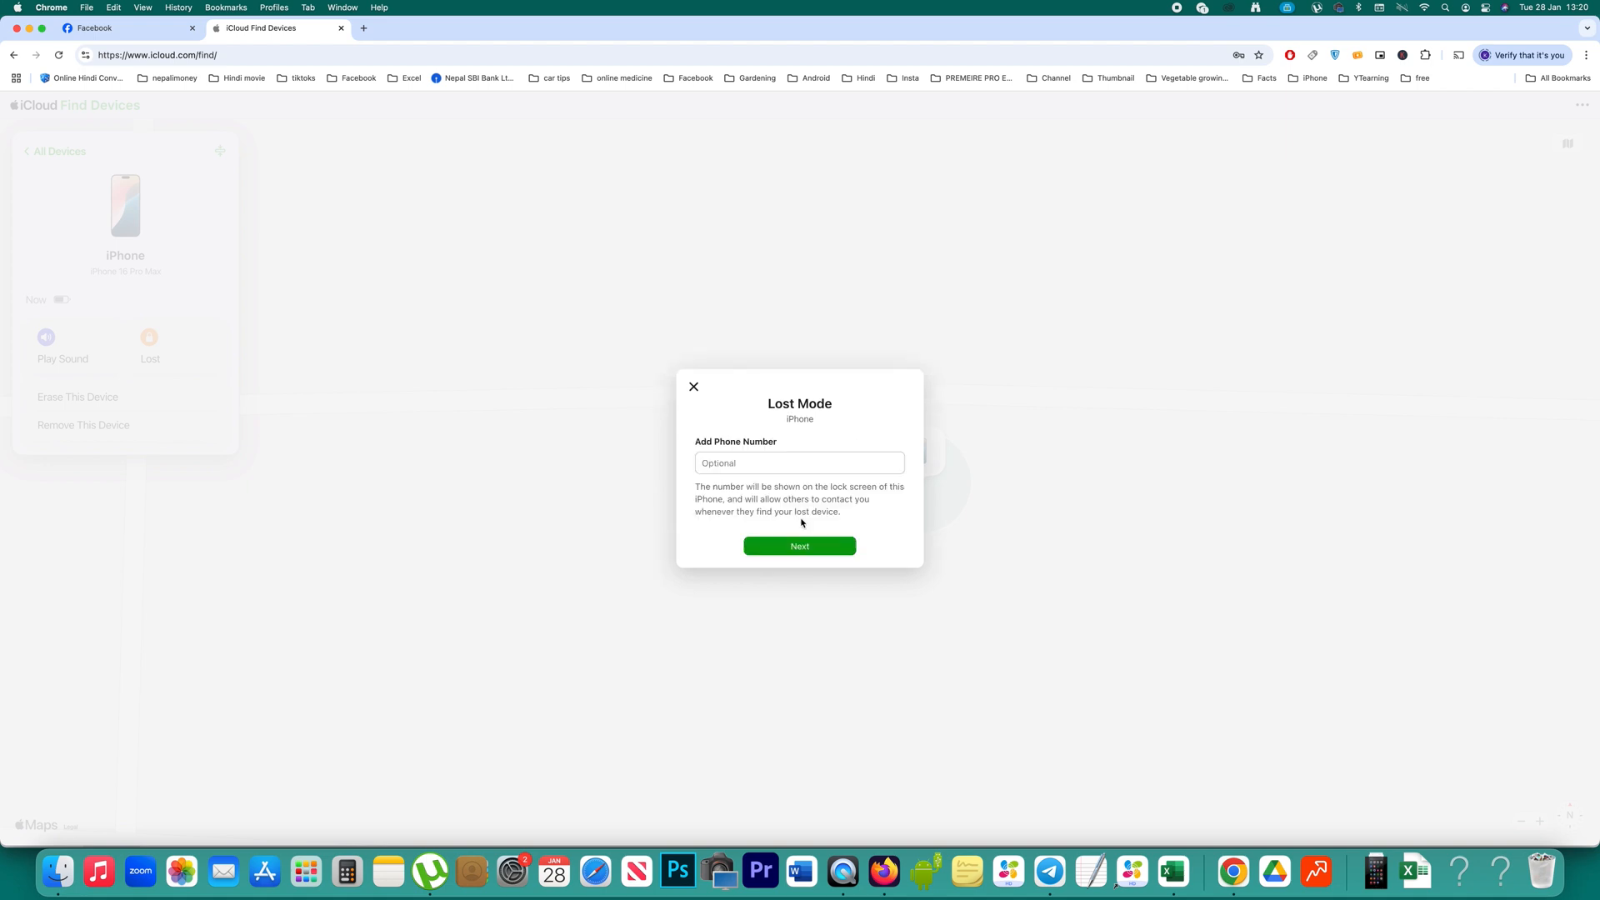
{"action": "left_click", "coordinate": [799, 462]}
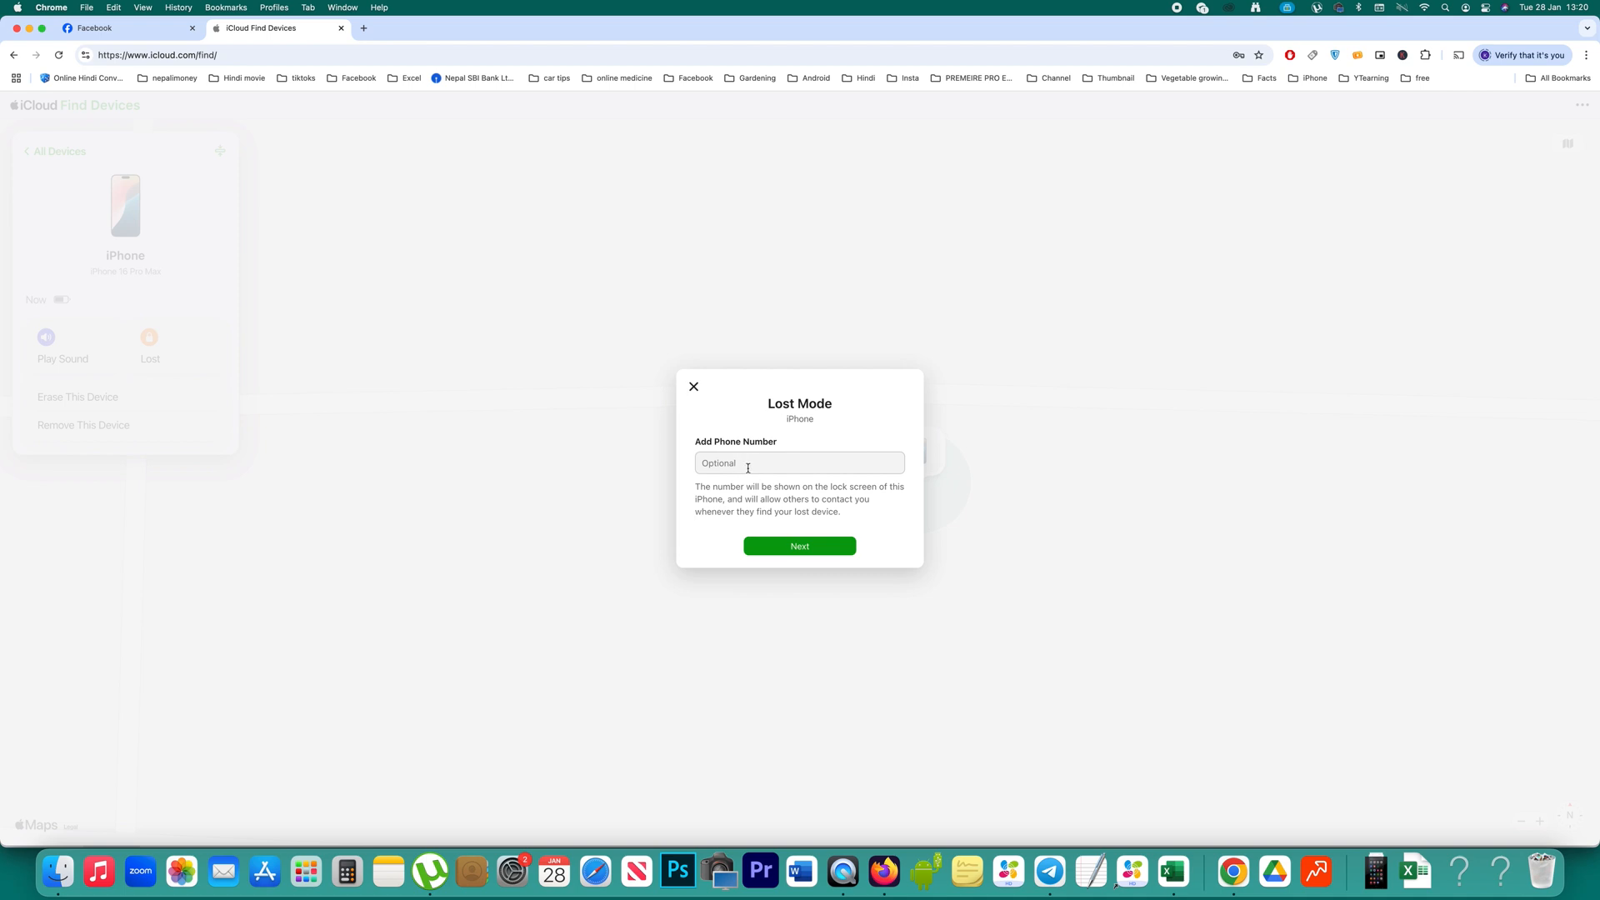
{"action": "left_click", "coordinate": [798, 547]}
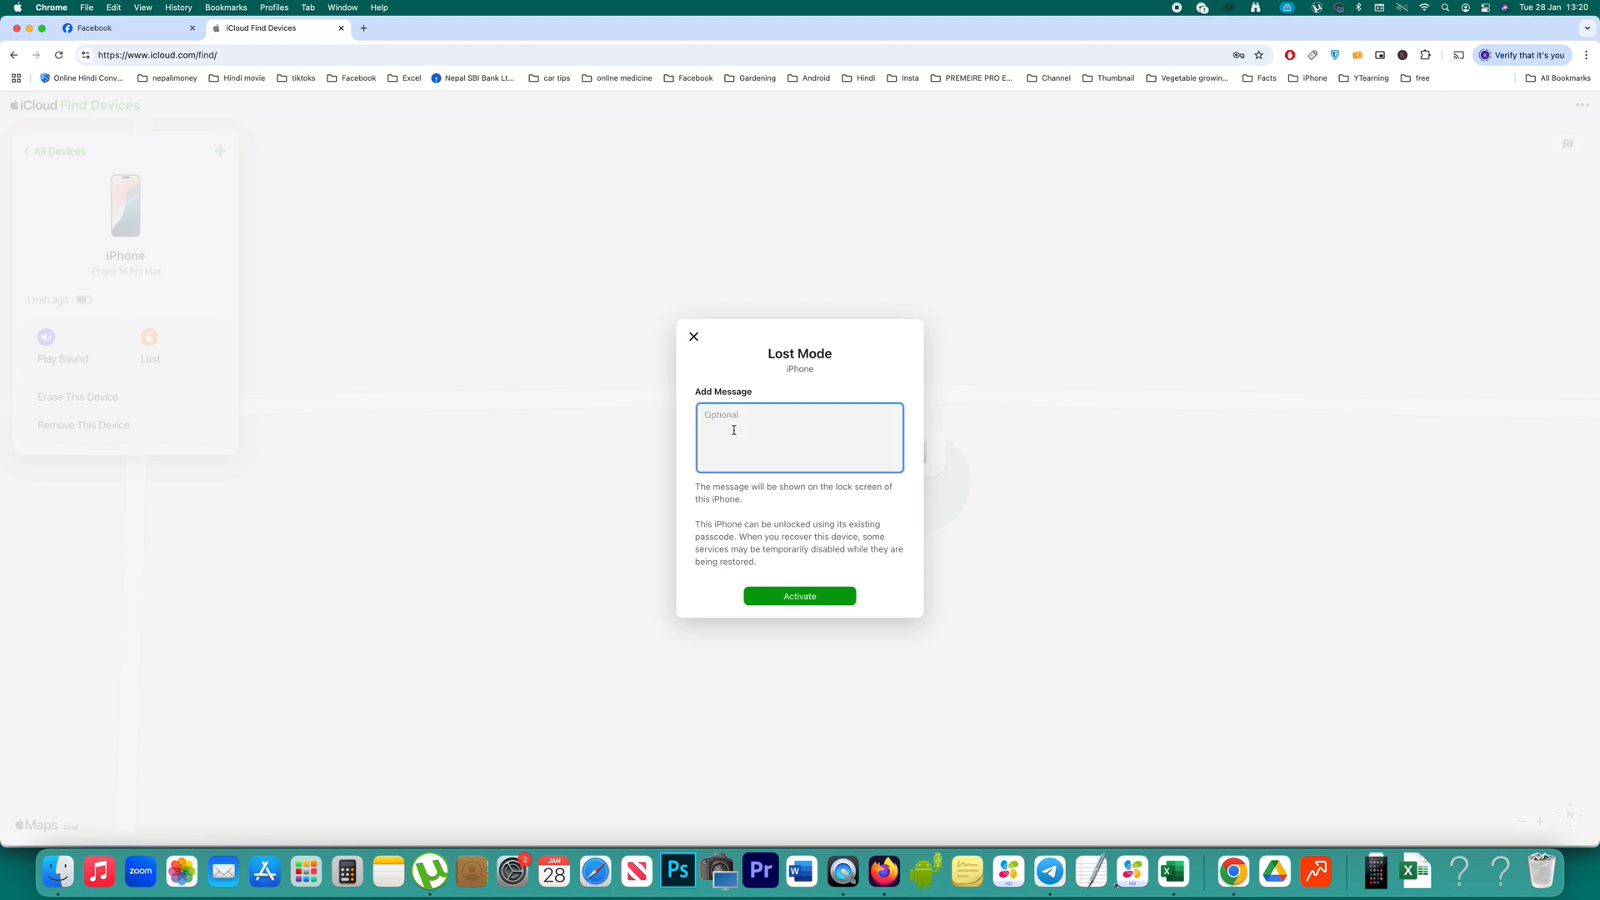
{"action": "type", "text": "This iPhone is lost"}
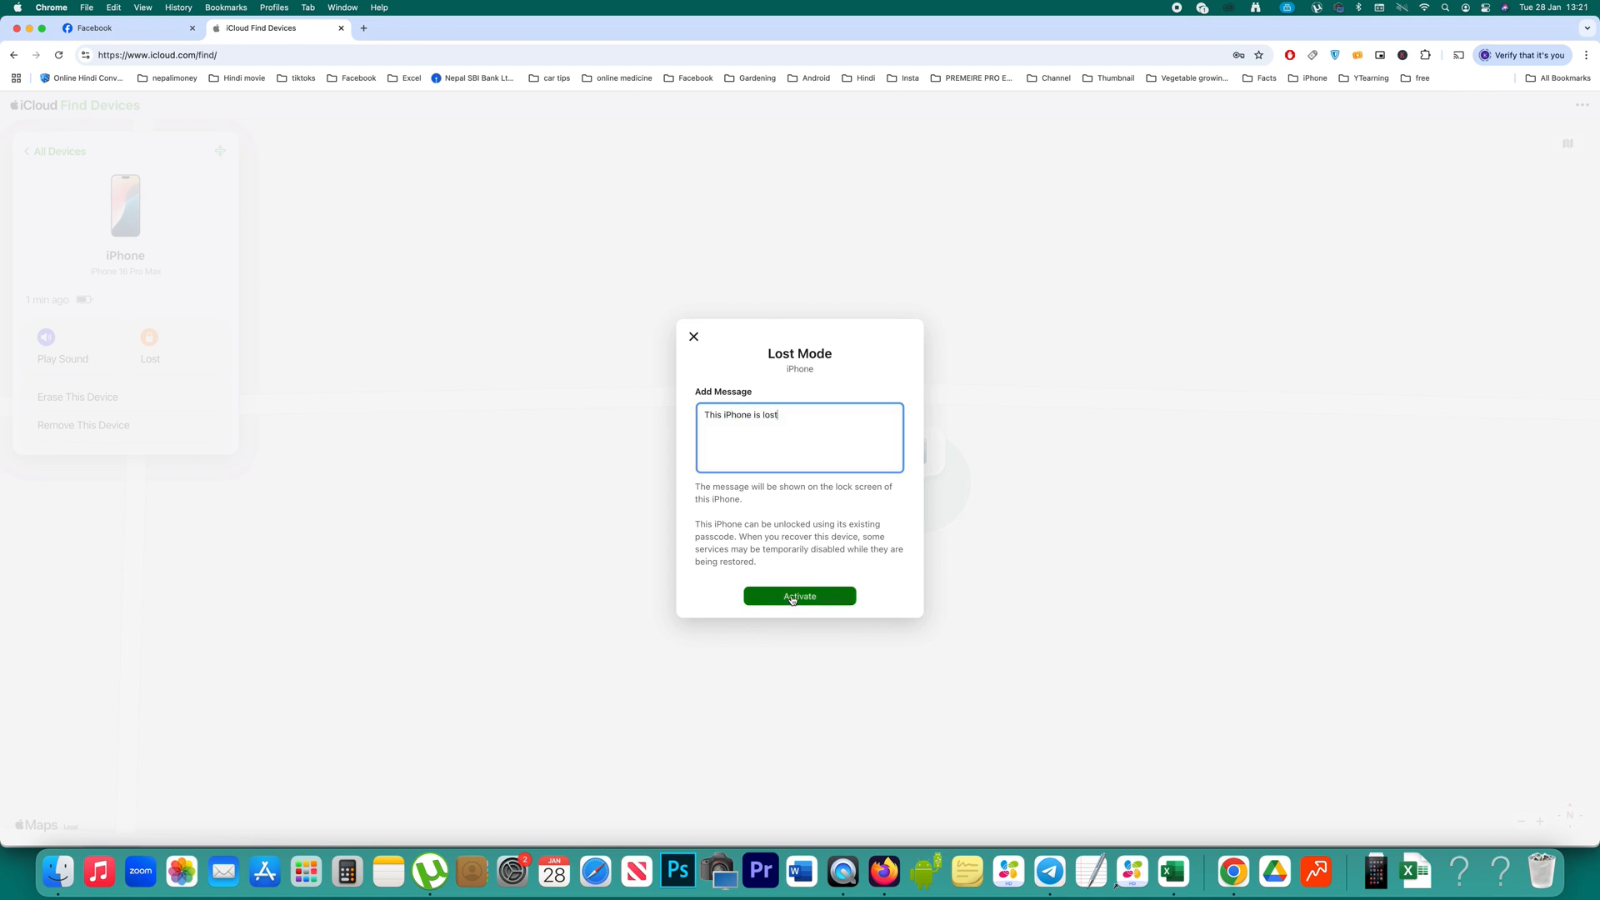
{"action": "left_click", "coordinate": [798, 597]}
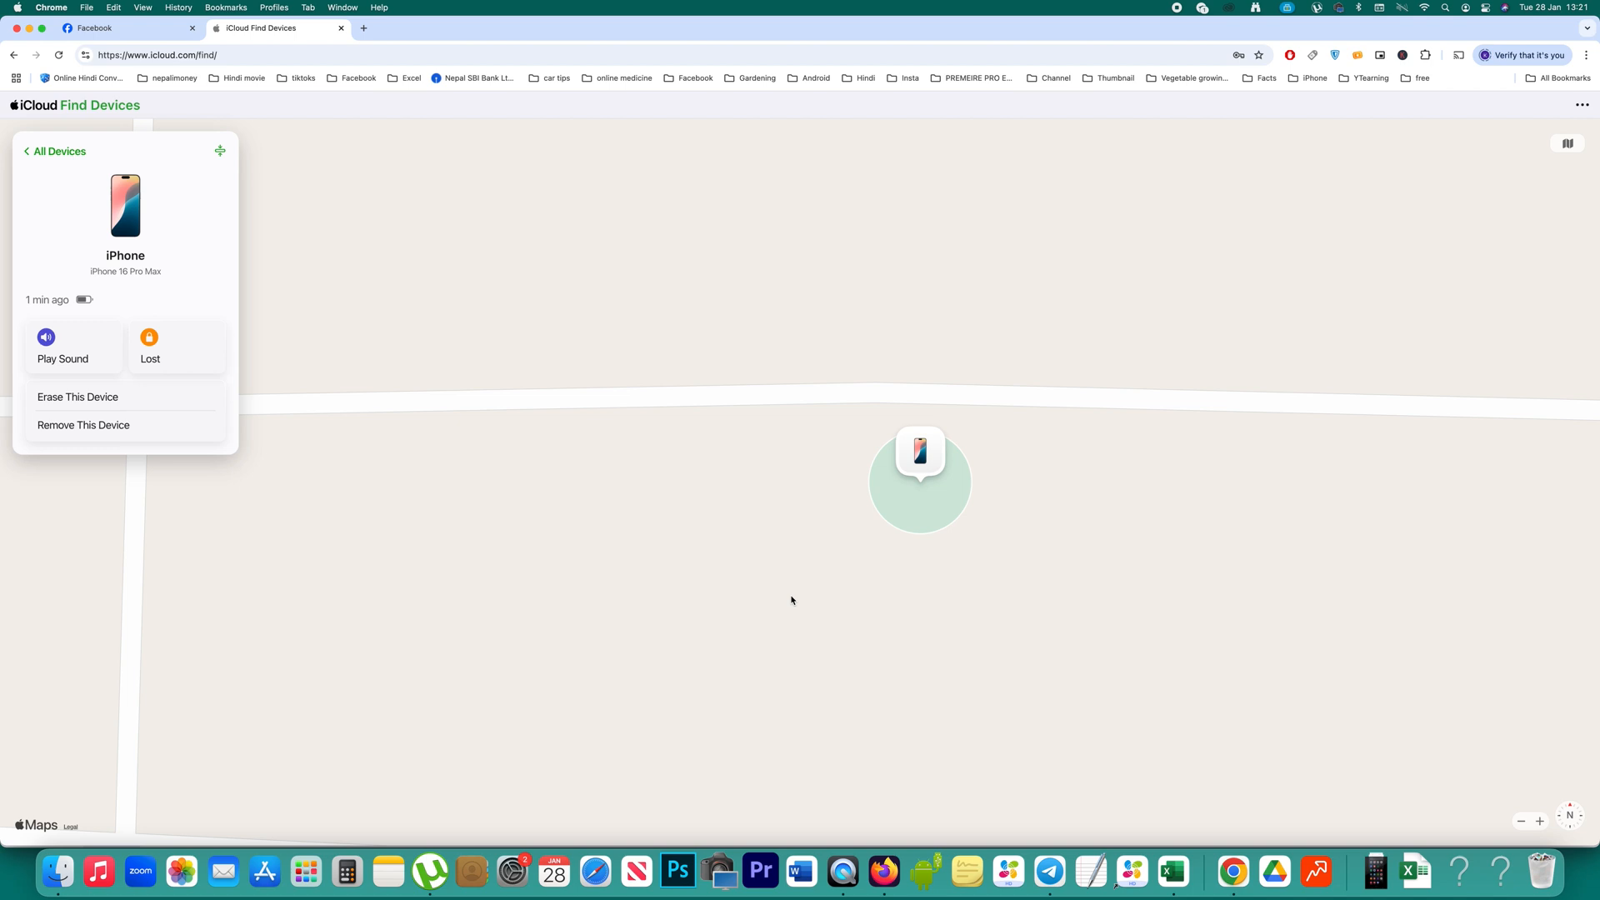
{"action": "left_click", "coordinate": [148, 345]}
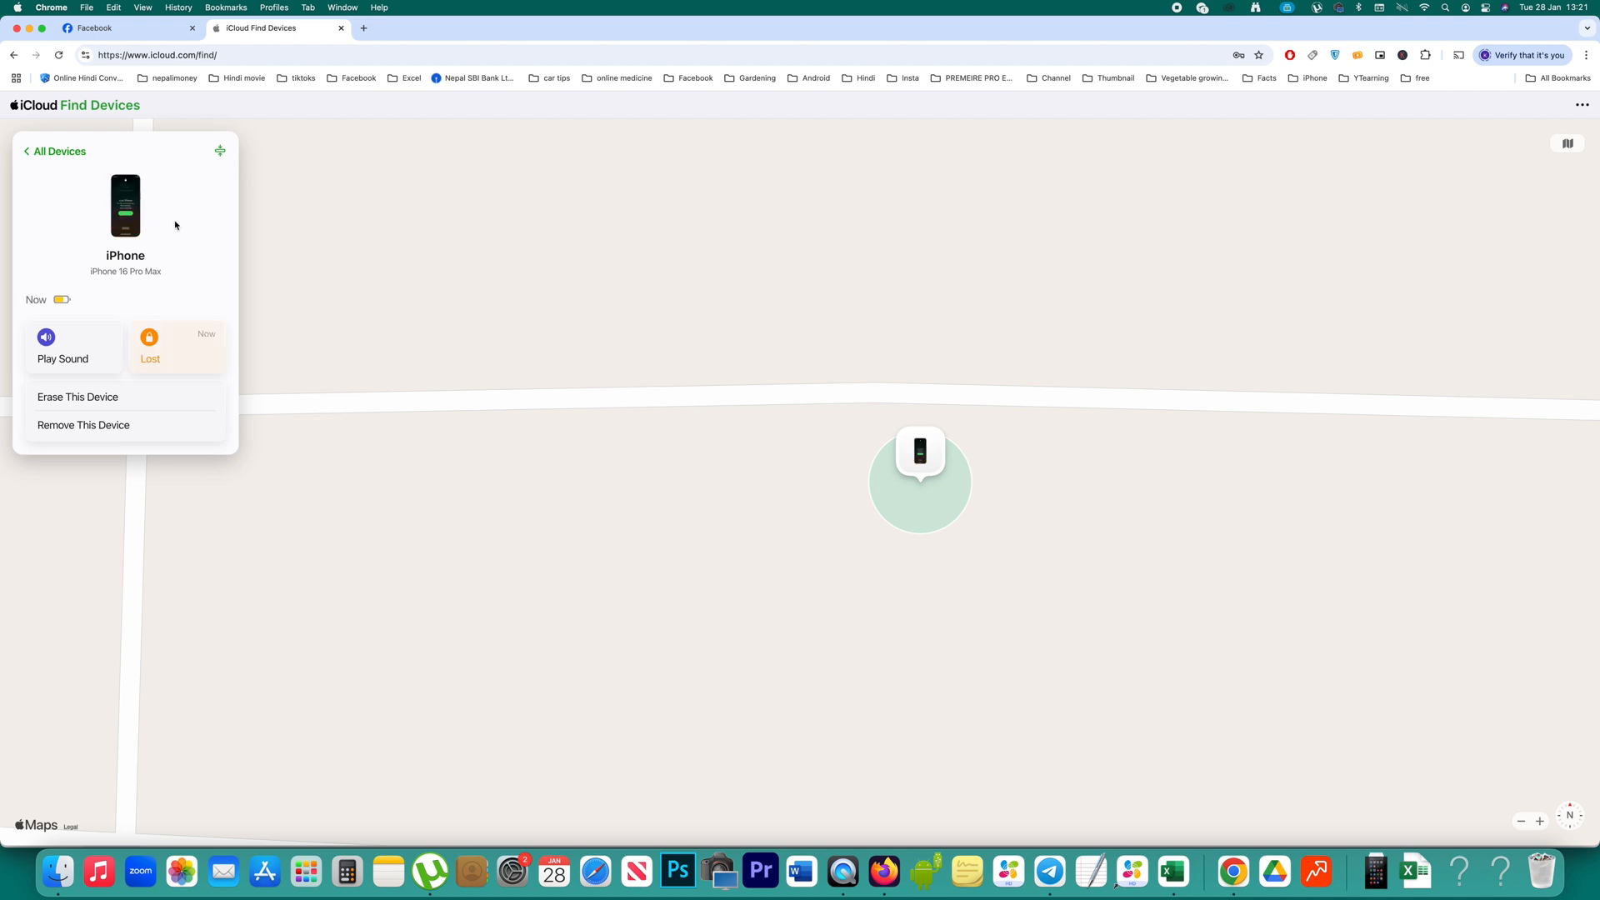